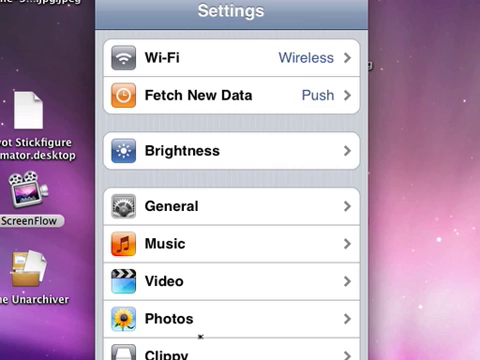
Return the mirrored iPod from Settings to its home screen springboard
scroll("down", 3)
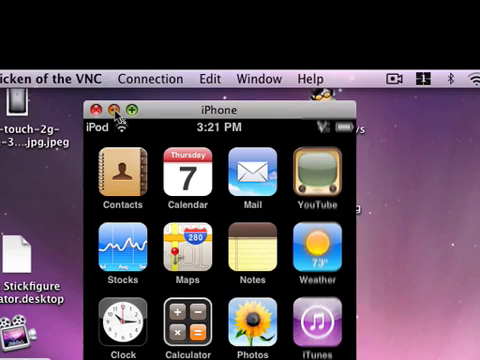
Go up from /private/var to the iPod's root directory in the remote browser
left_click(96, 108)
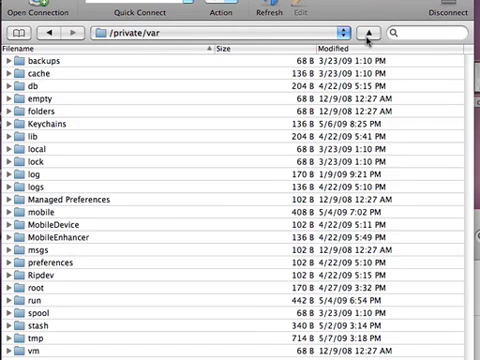
left_click(368, 30)
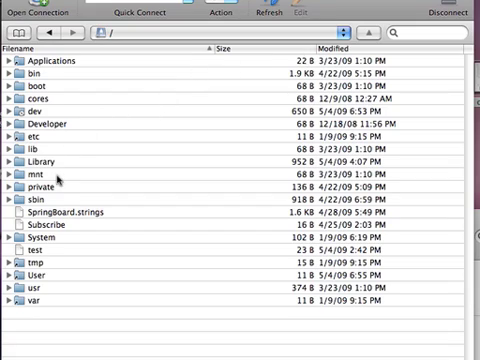
mouse_move(60, 242)
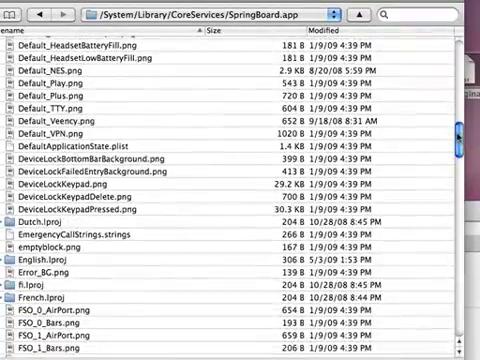
Locate and select N45AP.plist in the SpringBoard.app file list
scroll("down", 3)
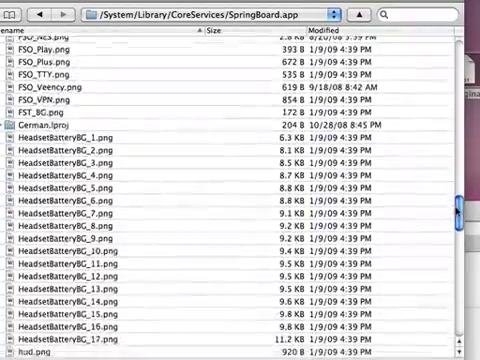
scroll("down", 3)
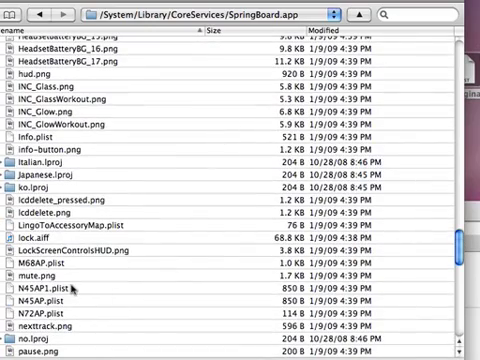
left_click(50, 298)
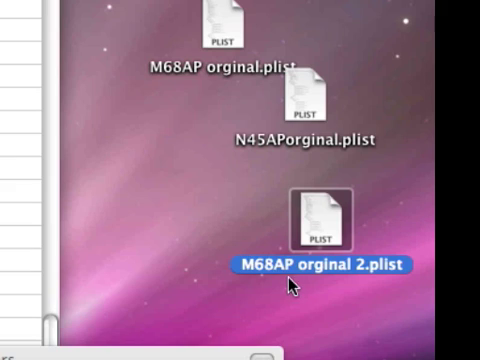
Rename the copied original plist on the desktop to N45AP.plist
left_click(320, 264)
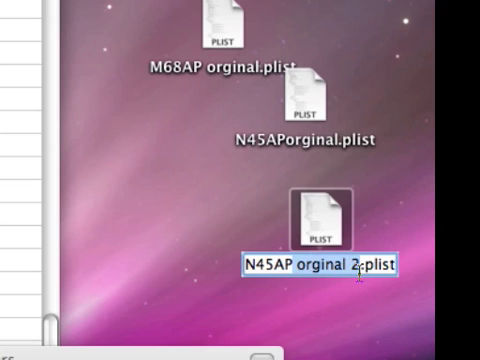
type("N45AP.plist")
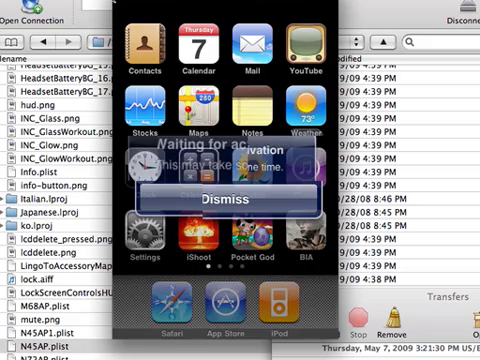
Dismiss the waiting-for-activation alert, leave Videos and browse back through Settings to the springboard
left_click(220, 196)
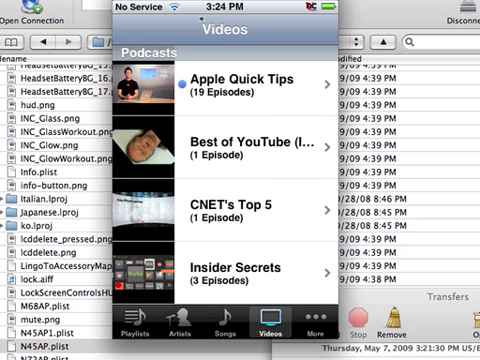
left_click(166, 328)
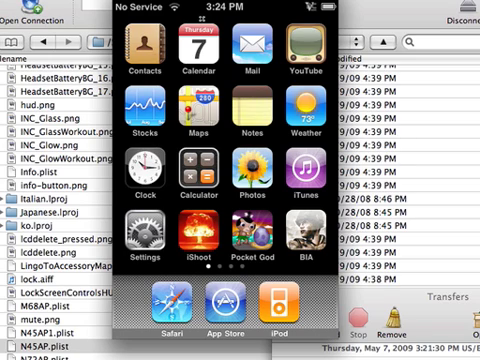
scroll("left", 3)
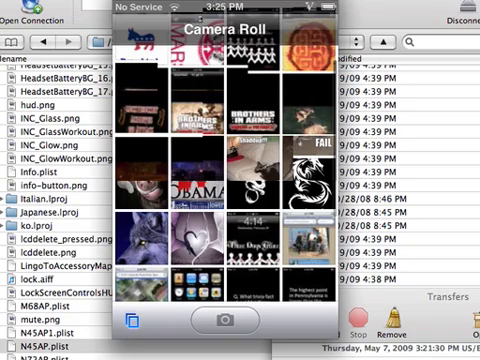
scroll("down", 3)
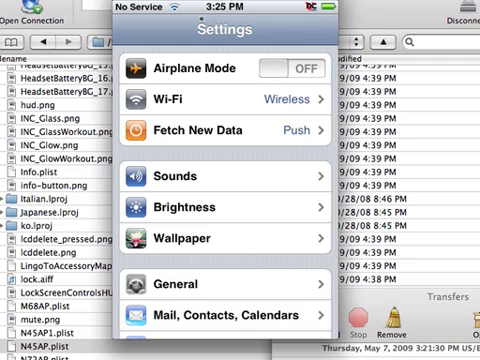
scroll("down", 3)
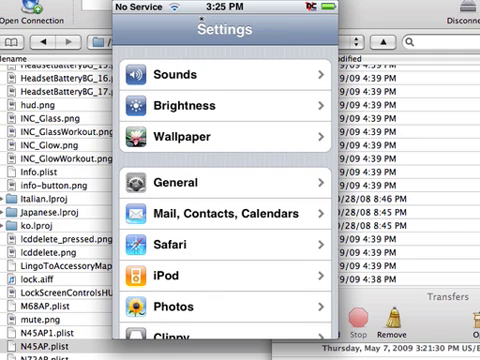
scroll("down", 3)
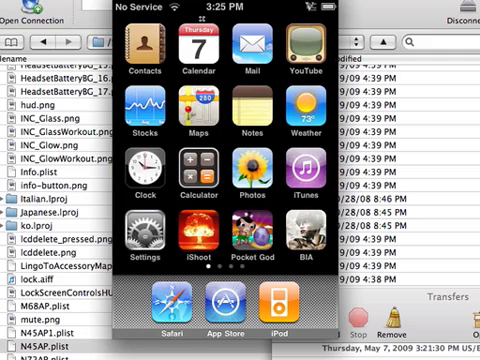
Move the VNC iPod screen aside to reveal the desktop's M68AP and N45AP plist files
scroll("left", 3)
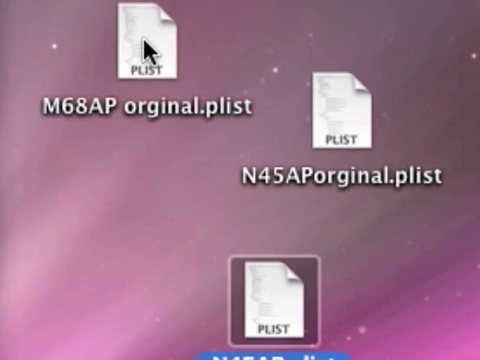
Rename M68AP orginal.plist to M68AP.plist, then select the N45AP plist file below it
left_click(144, 44)
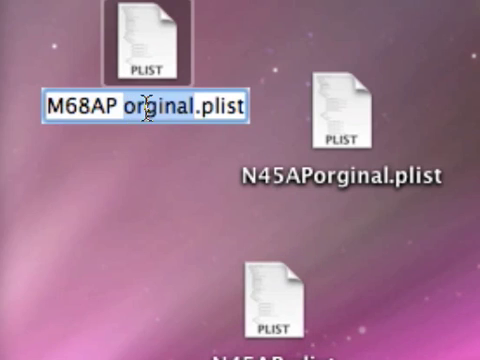
type("M68AP.plist")
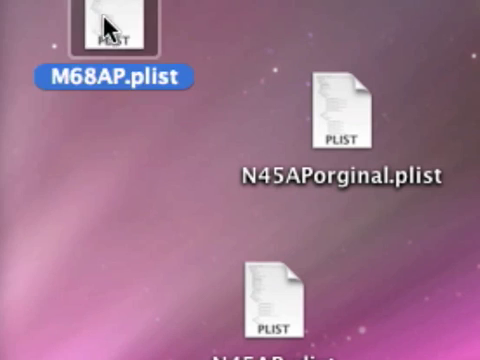
left_click(344, 110)
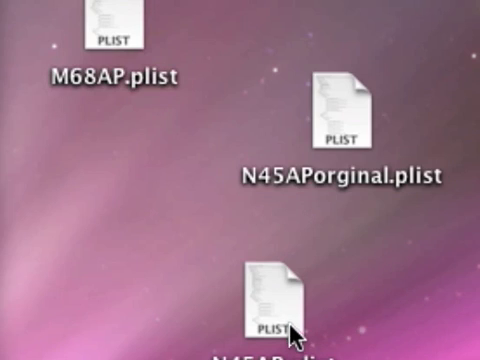
left_click(264, 304)
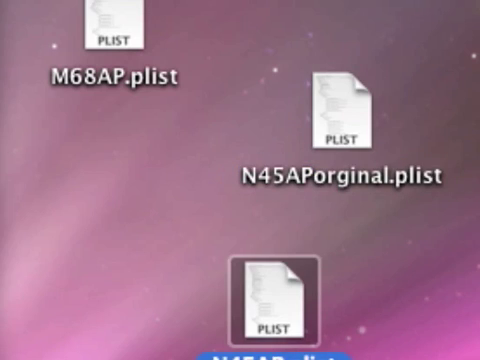
left_click(344, 104)
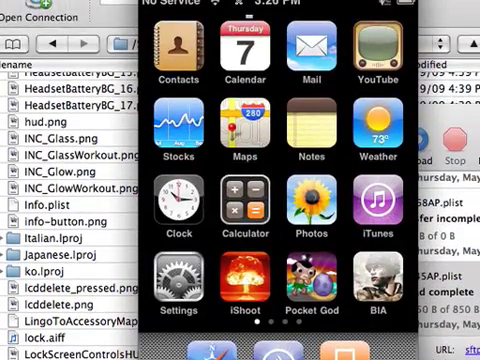
scroll("left", 3)
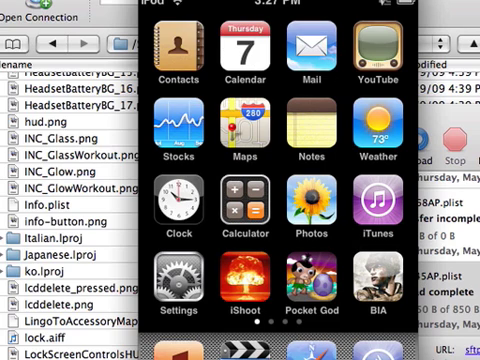
Open the iPod's Settings and scroll its list to check the Music and Video entries
scroll("left", 3)
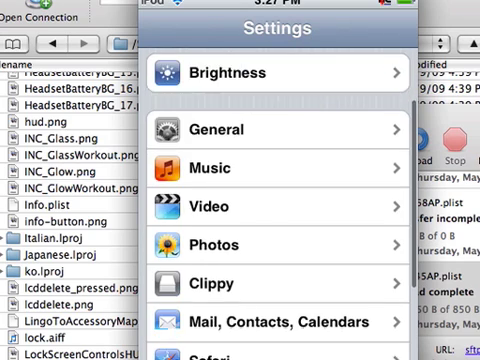
scroll("down", 3)
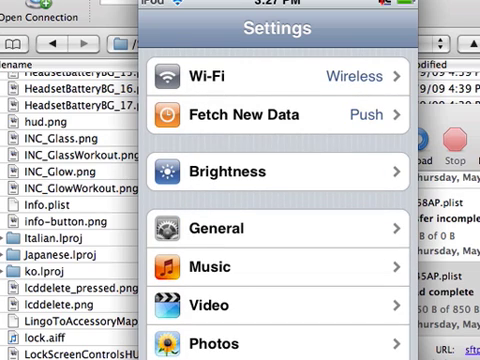